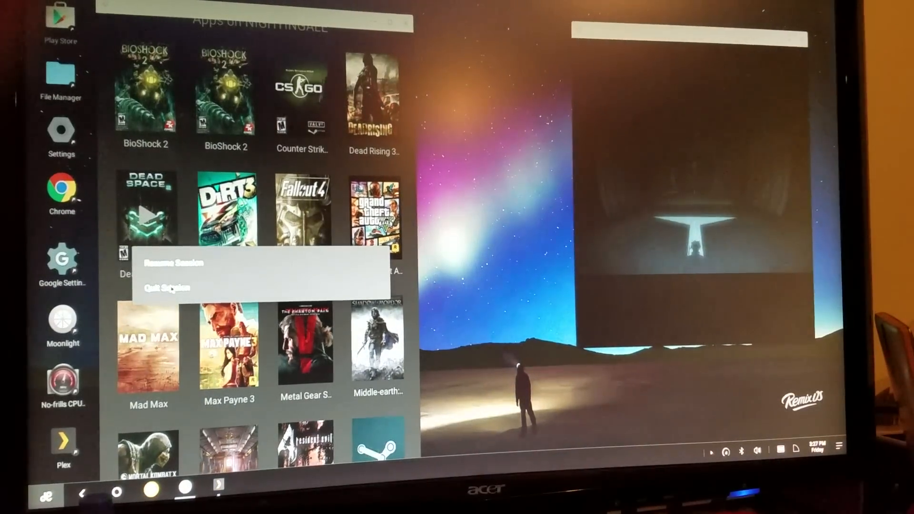
Quit the running Dead Space 2 session from its tile's context menu
click(166, 289)
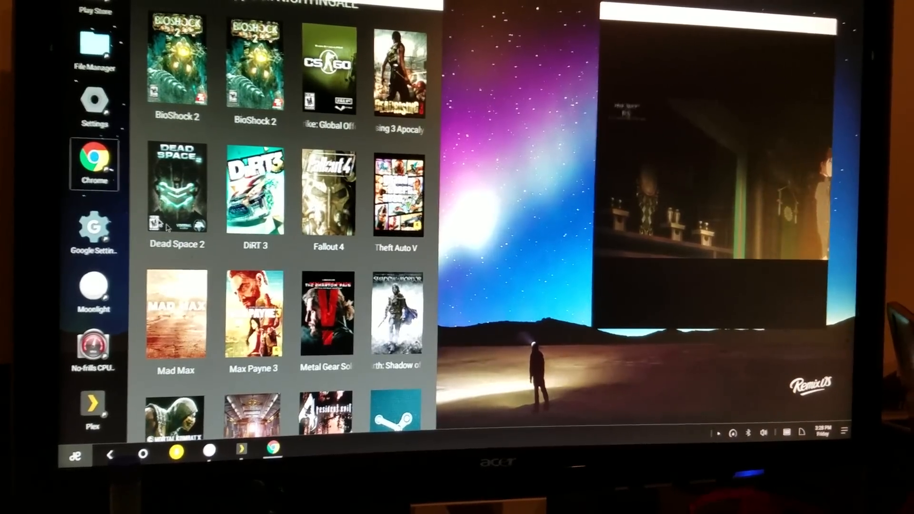
Browse jide.com in Chrome to the Remix Mini product page, then close the browser
click(95, 163)
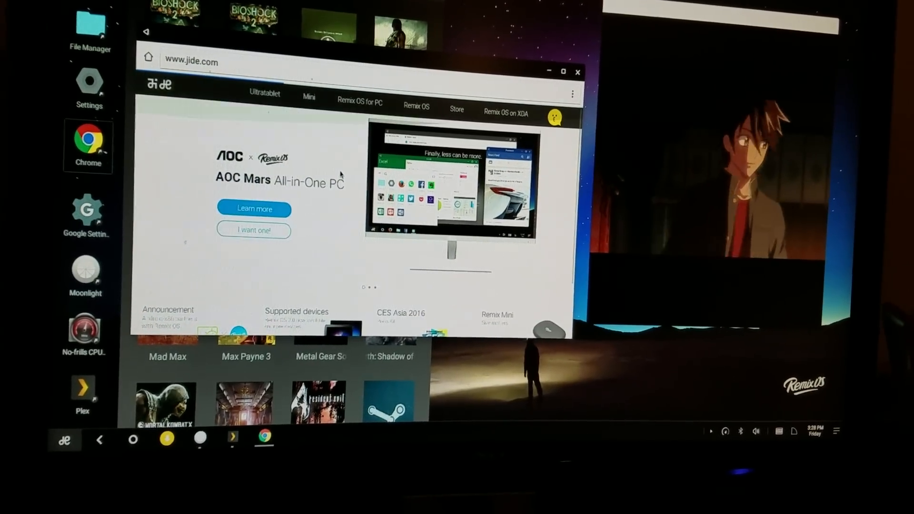
scroll(down, 3)
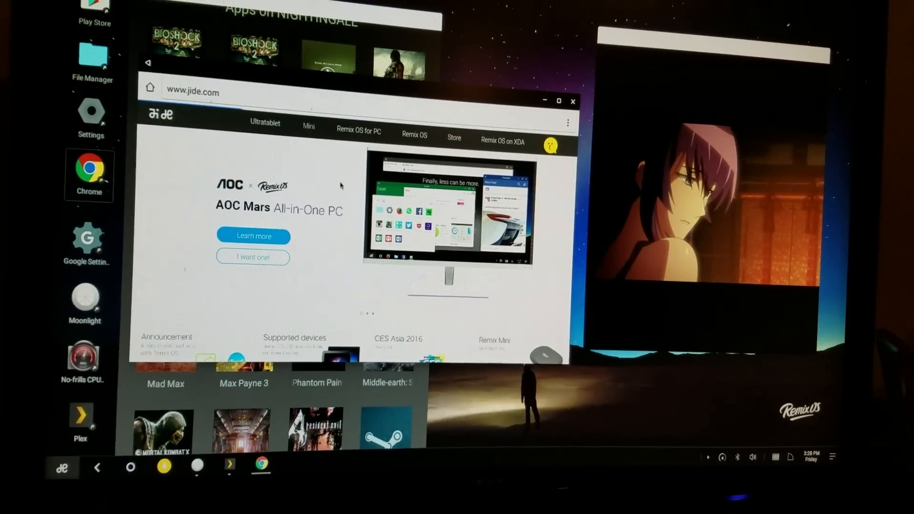
click(494, 340)
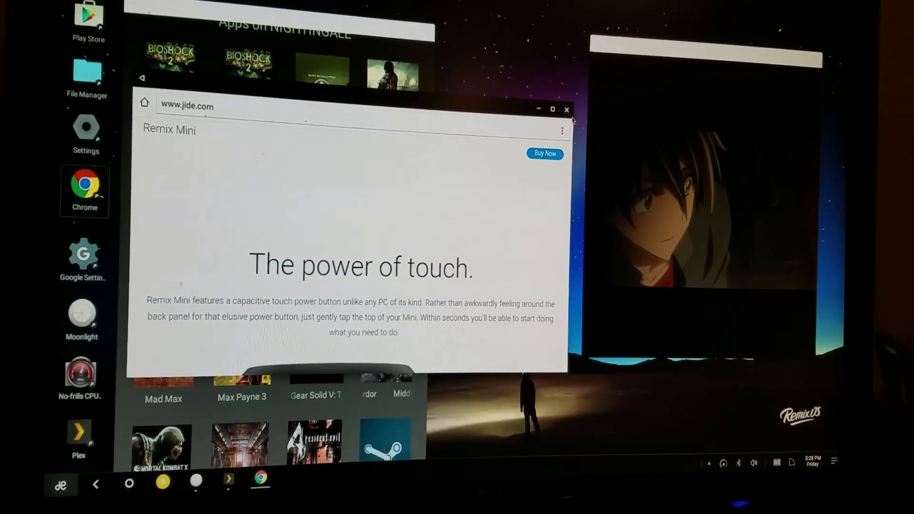
click(564, 110)
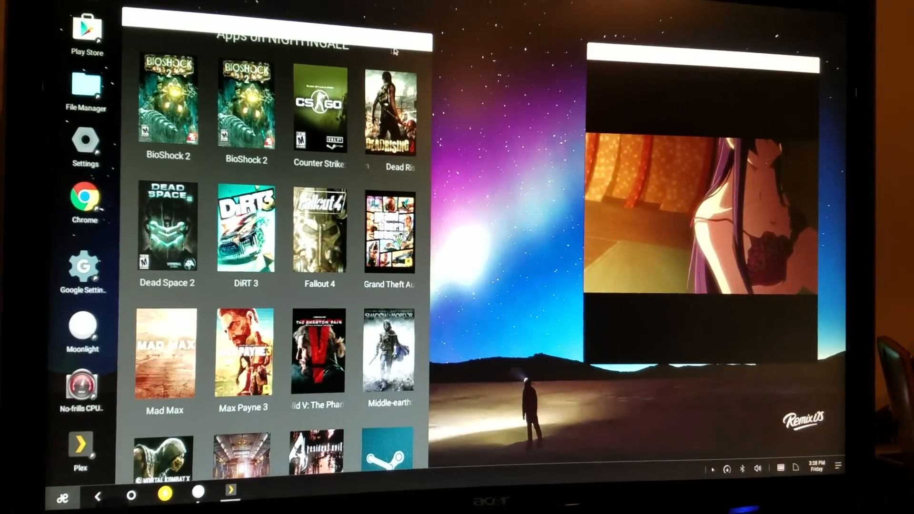